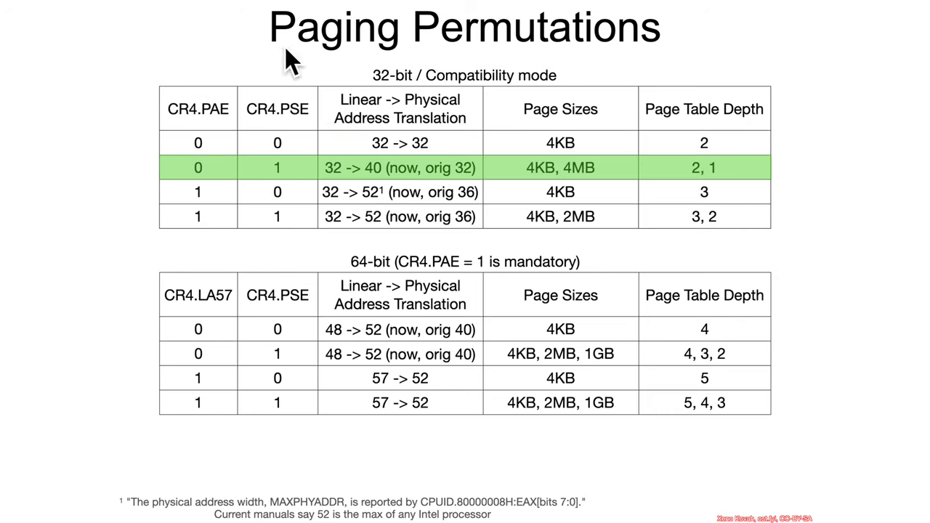
pyautogui.moveTo(305, 138)
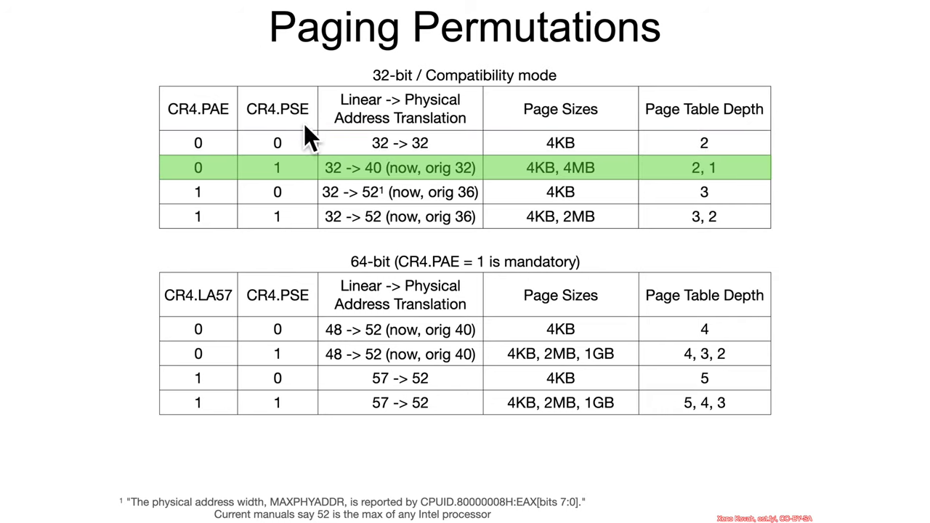
pyautogui.moveTo(316, 135)
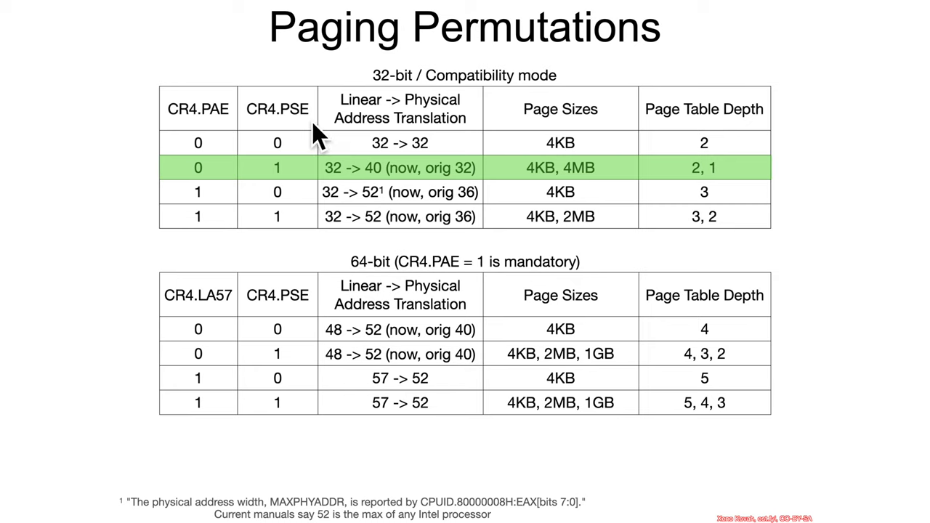
pyautogui.moveTo(329, 182)
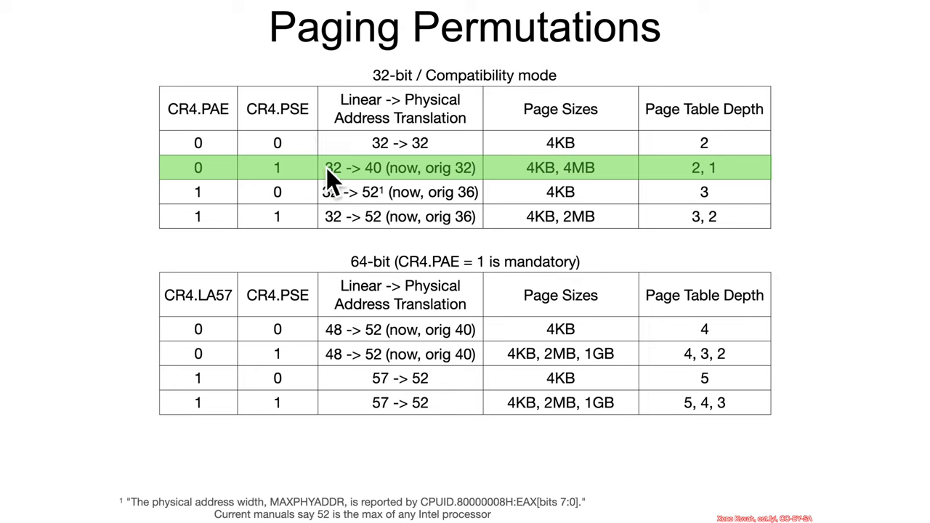
pyautogui.moveTo(498, 196)
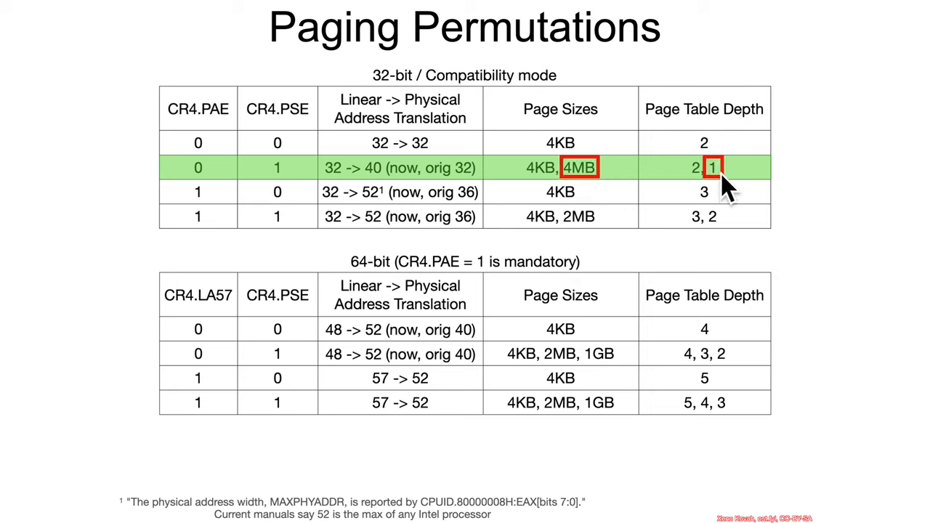
pyautogui.moveTo(625, 181)
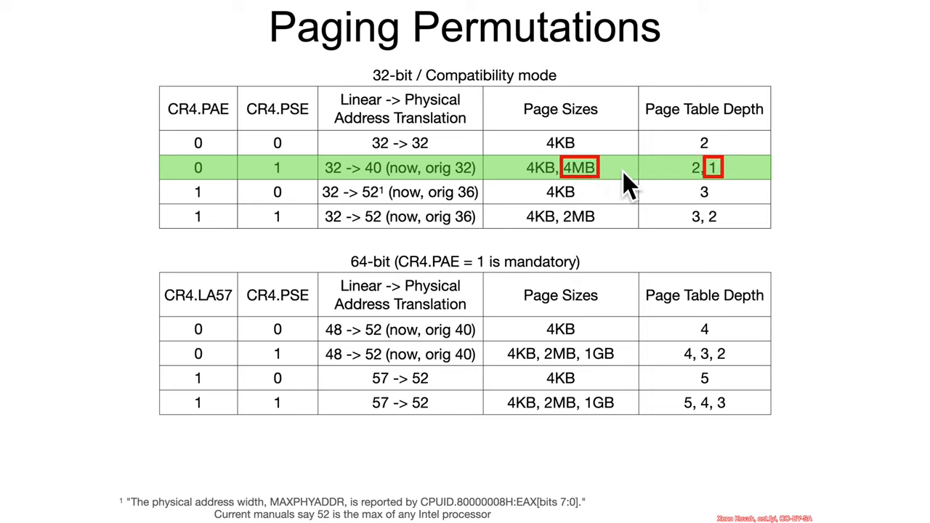
pyautogui.moveTo(705, 192)
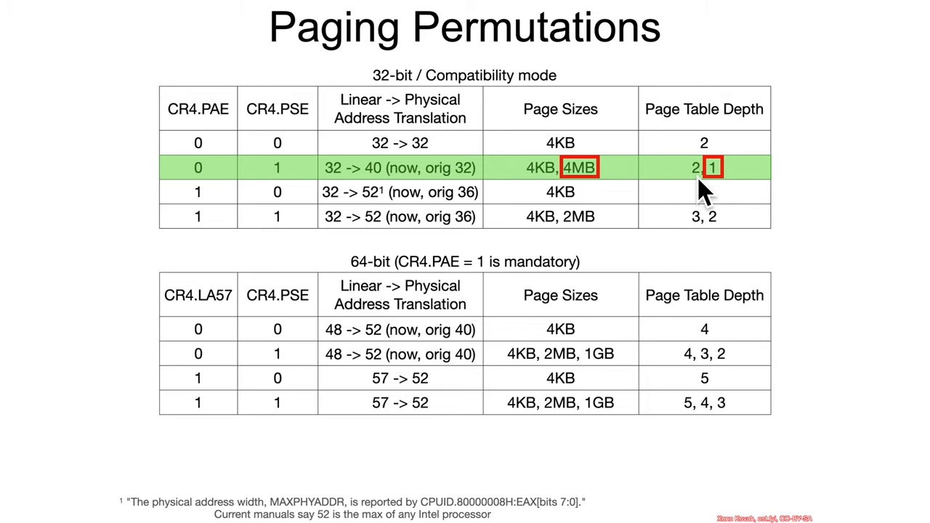
# Step: Advance to the Large (4MB) Paging 32-bit diagram showing CR3 and the page-directory entry
pyautogui.press('right')
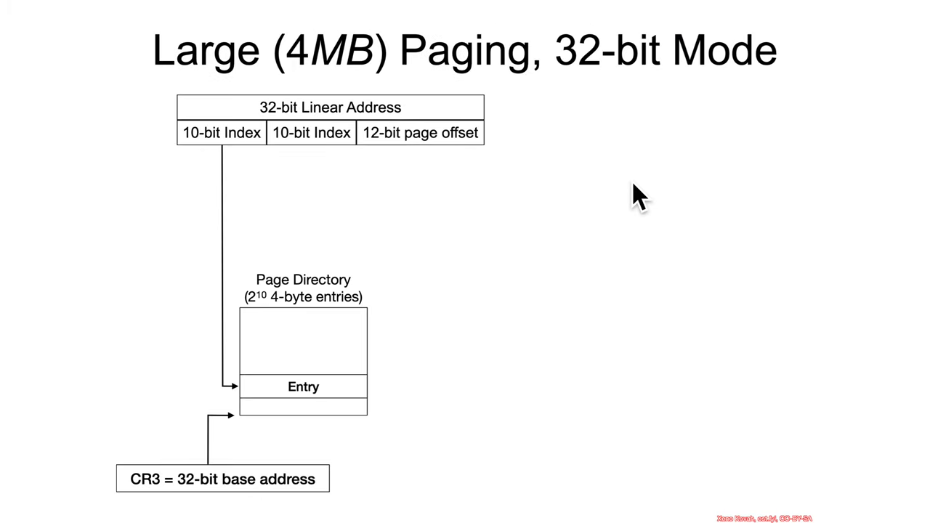
pyautogui.moveTo(436, 131)
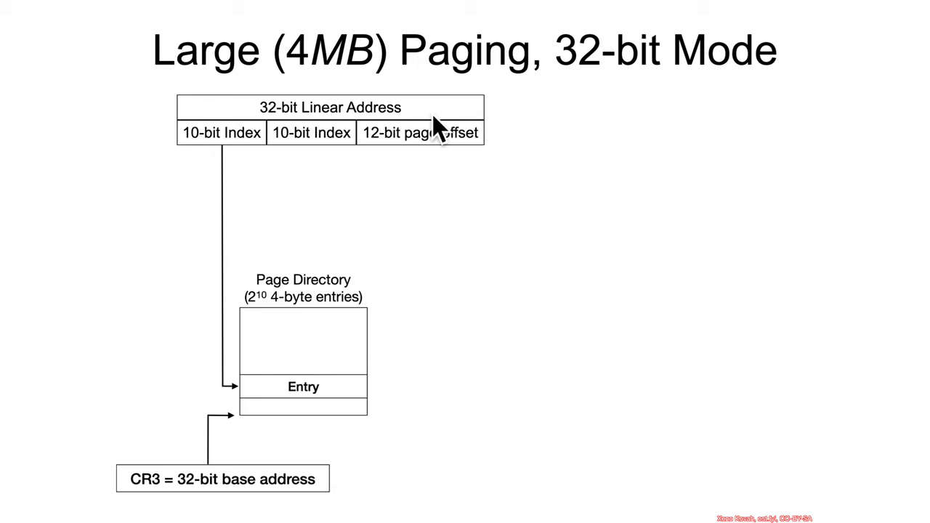
pyautogui.moveTo(385, 138)
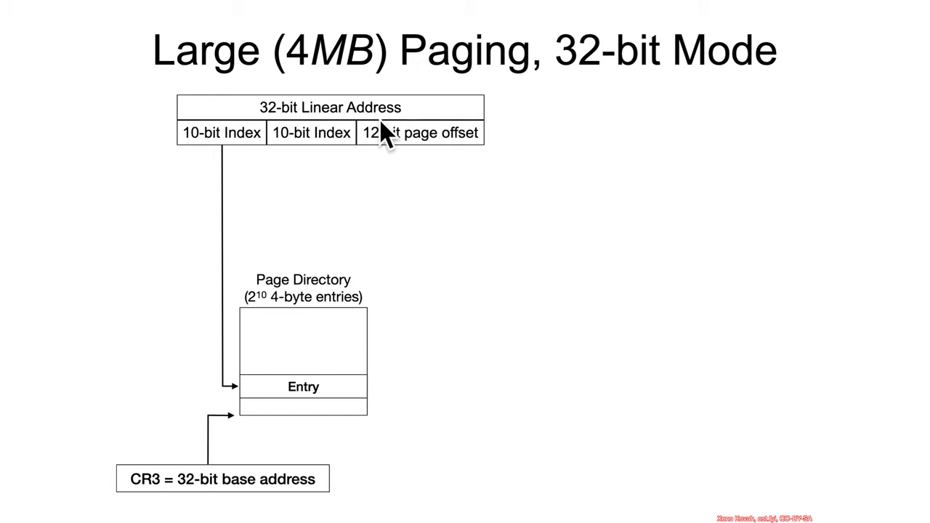
pyautogui.moveTo(283, 393)
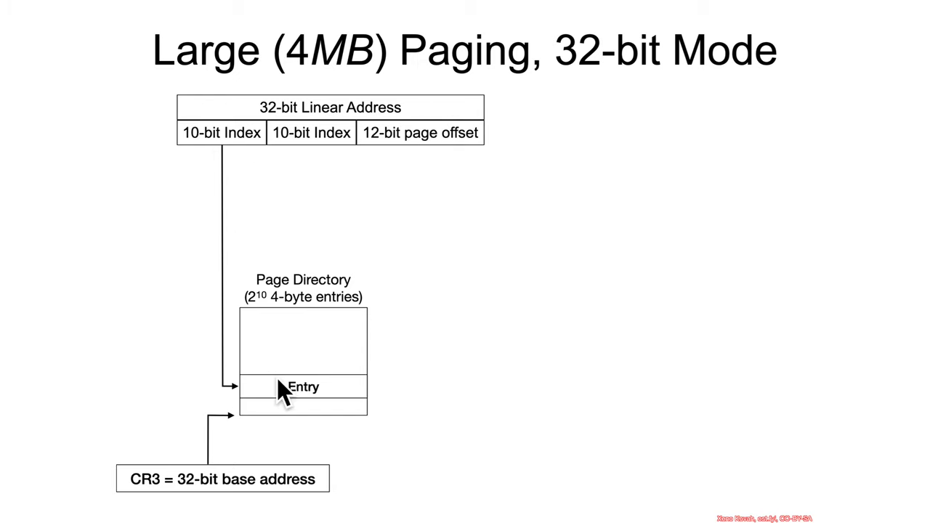
pyautogui.moveTo(196, 494)
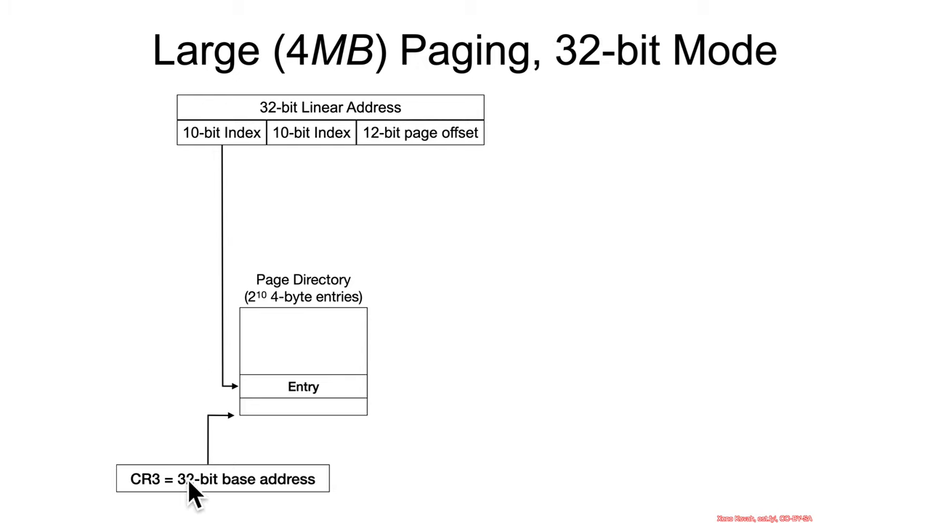
pyautogui.moveTo(292, 393)
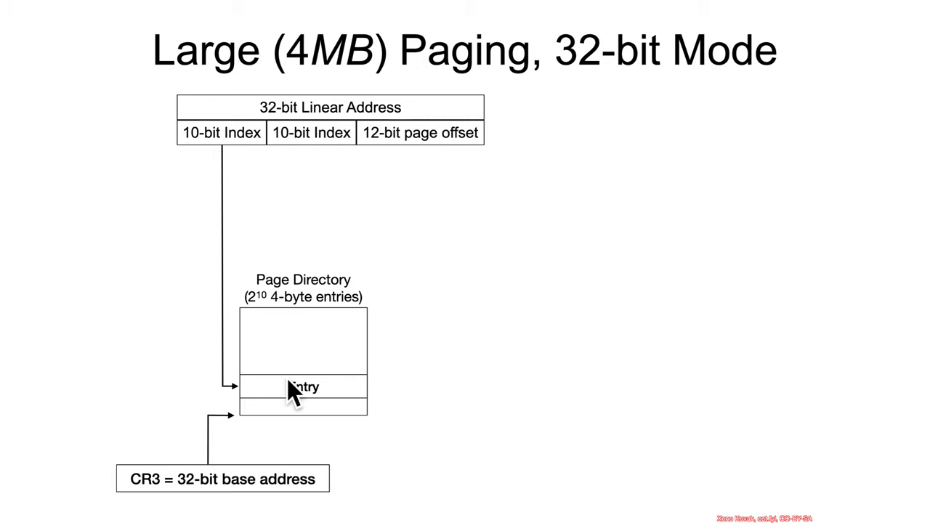
pyautogui.moveTo(389, 309)
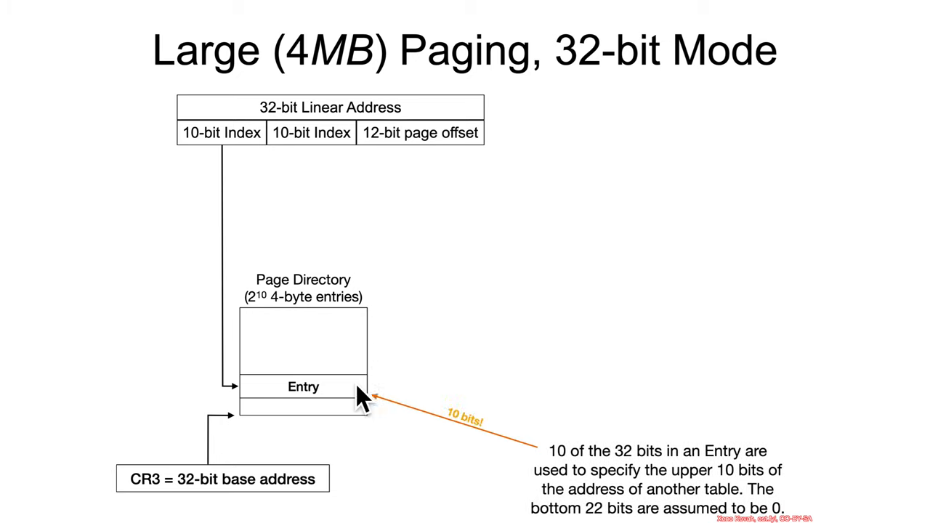
pyautogui.moveTo(323, 410)
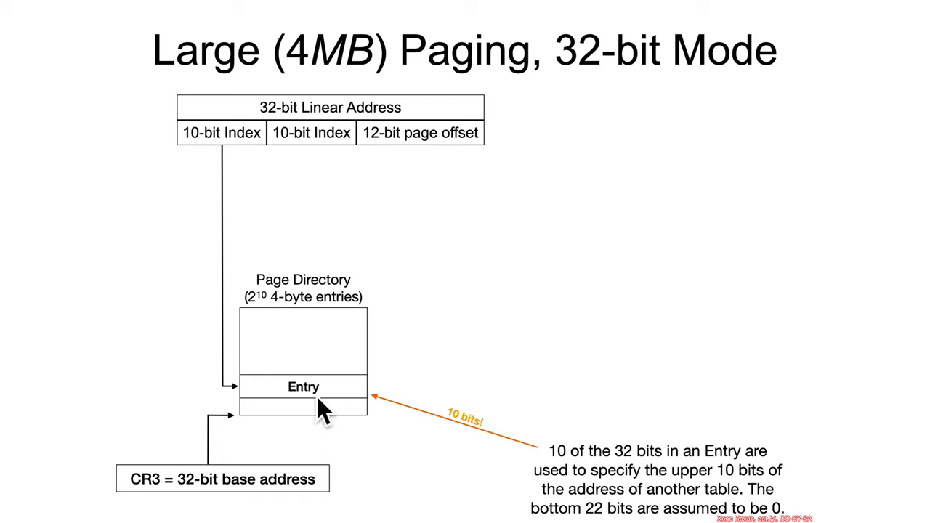
pyautogui.moveTo(348, 401)
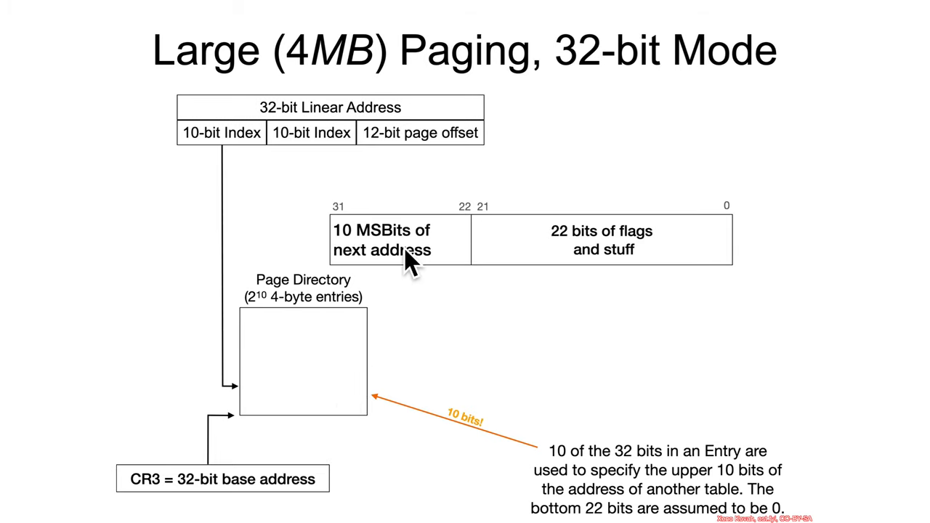
pyautogui.moveTo(449, 285)
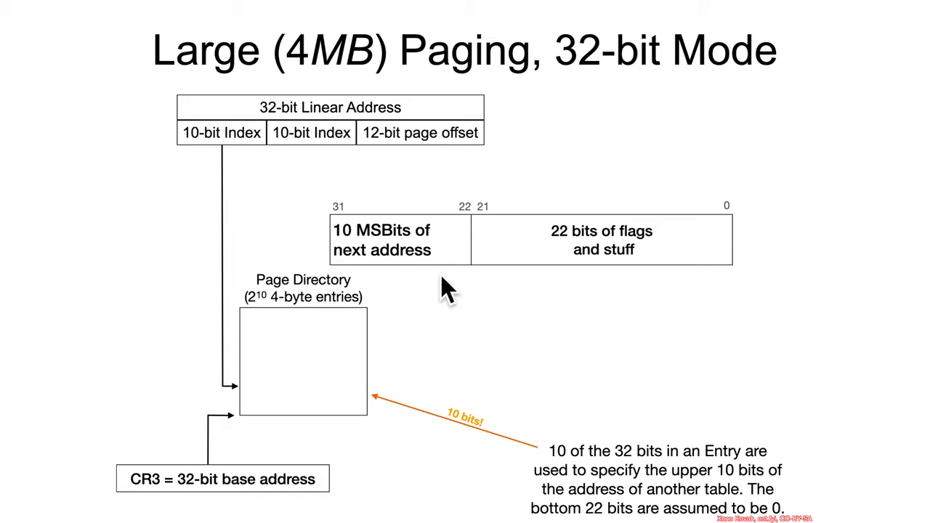
pyautogui.moveTo(492, 298)
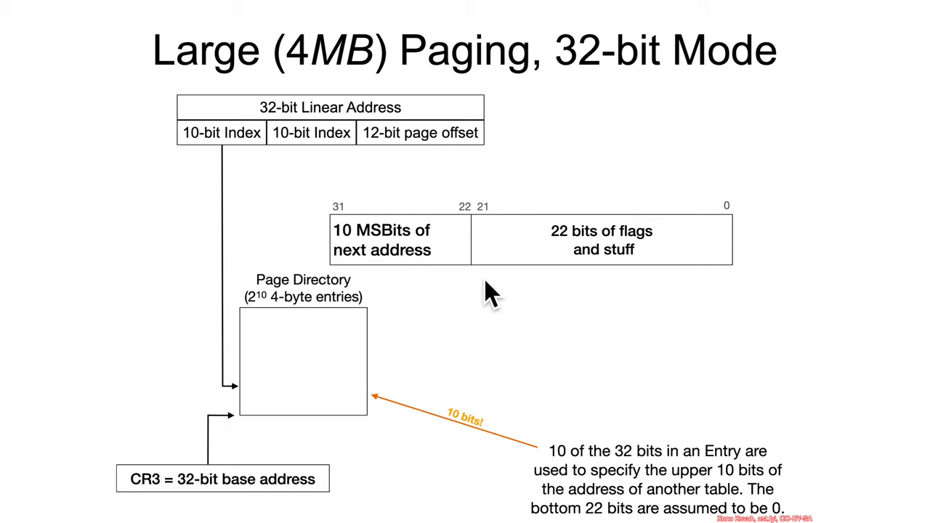
pyautogui.moveTo(709, 301)
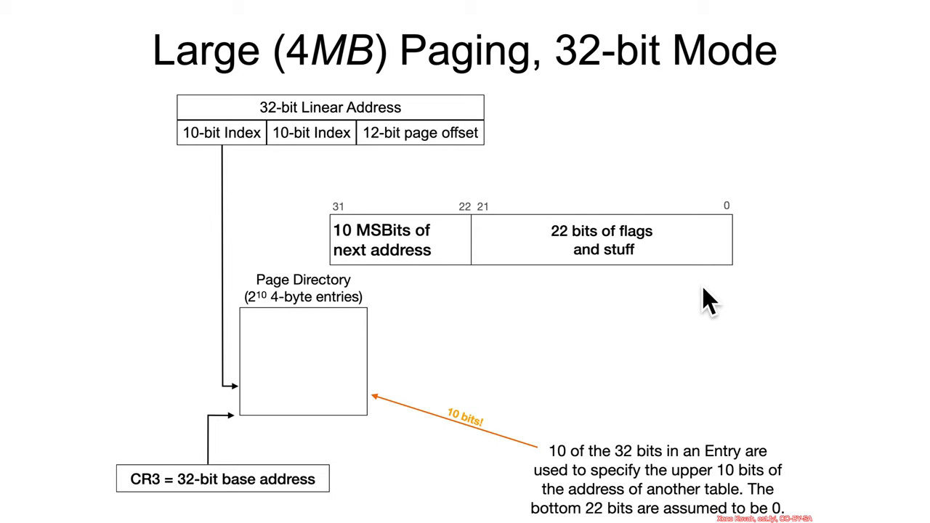
pyautogui.moveTo(665, 283)
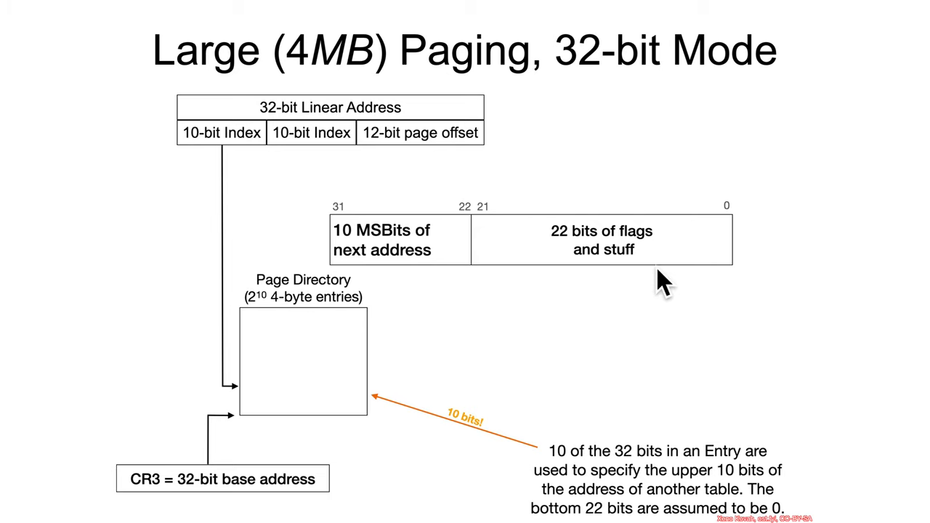
pyautogui.moveTo(665, 276)
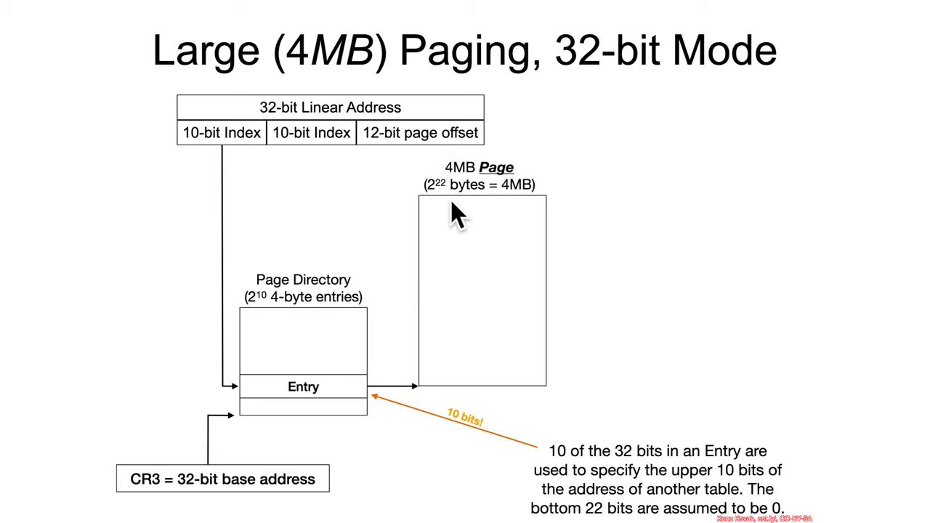
pyautogui.moveTo(420, 360)
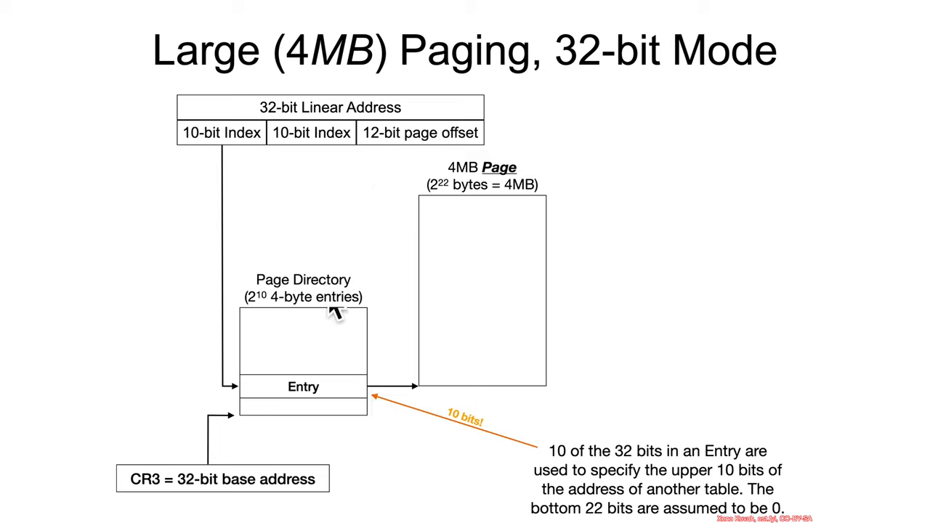
pyautogui.moveTo(327, 324)
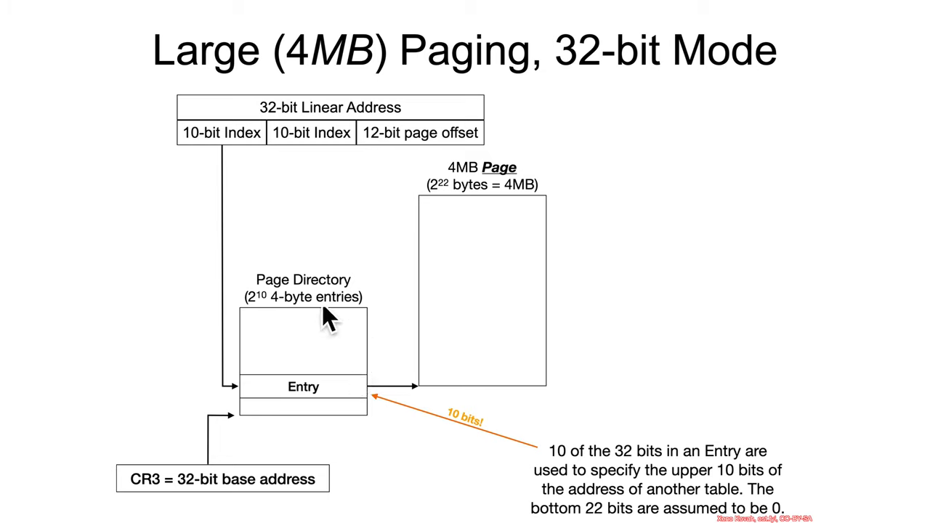
pyautogui.moveTo(312, 163)
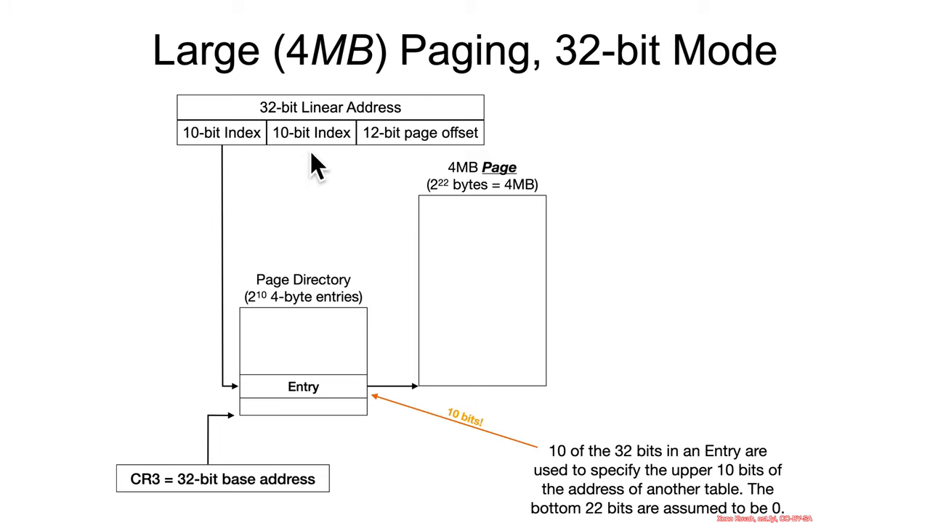
pyautogui.moveTo(459, 371)
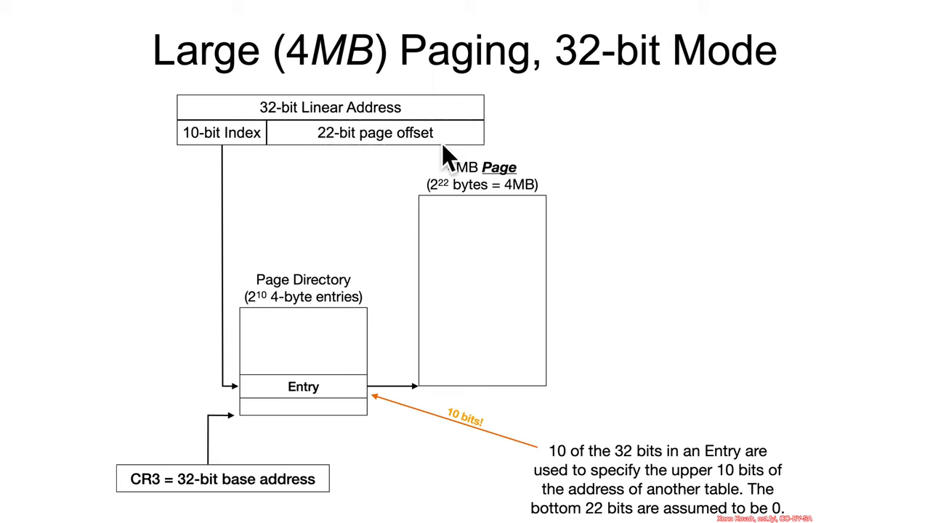
pyautogui.moveTo(425, 164)
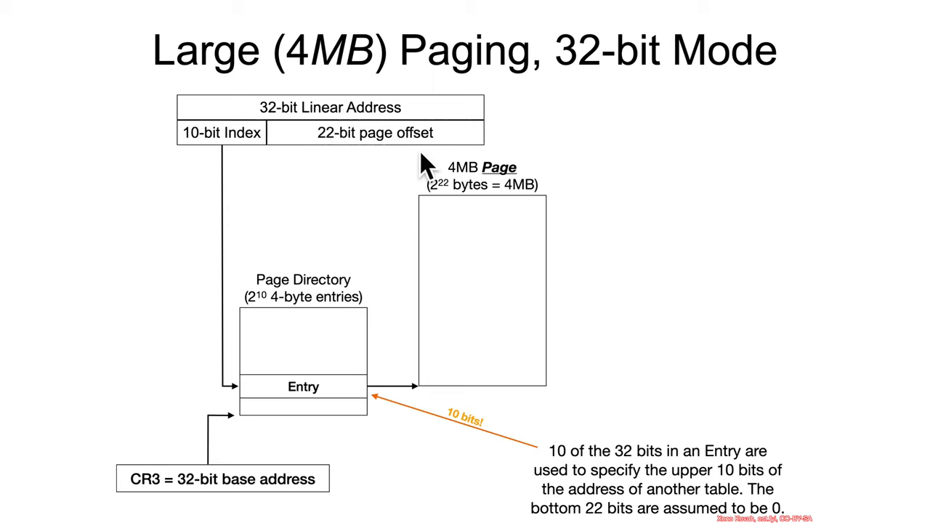
pyautogui.moveTo(455, 210)
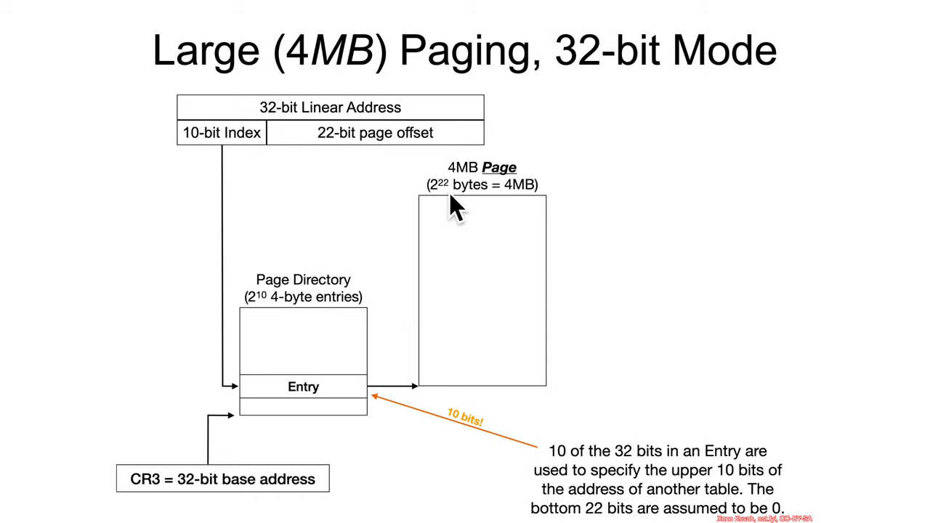
pyautogui.moveTo(567, 211)
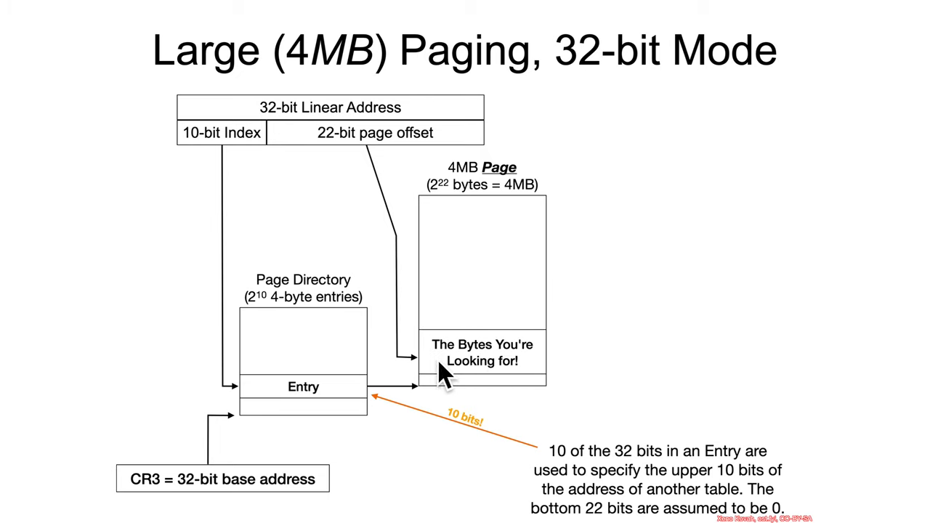
pyautogui.moveTo(578, 367)
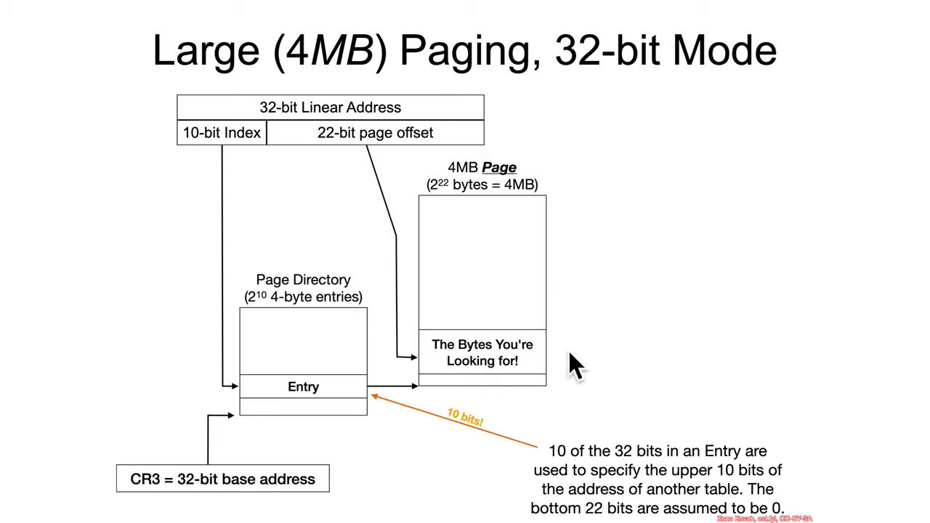
pyautogui.moveTo(425, 407)
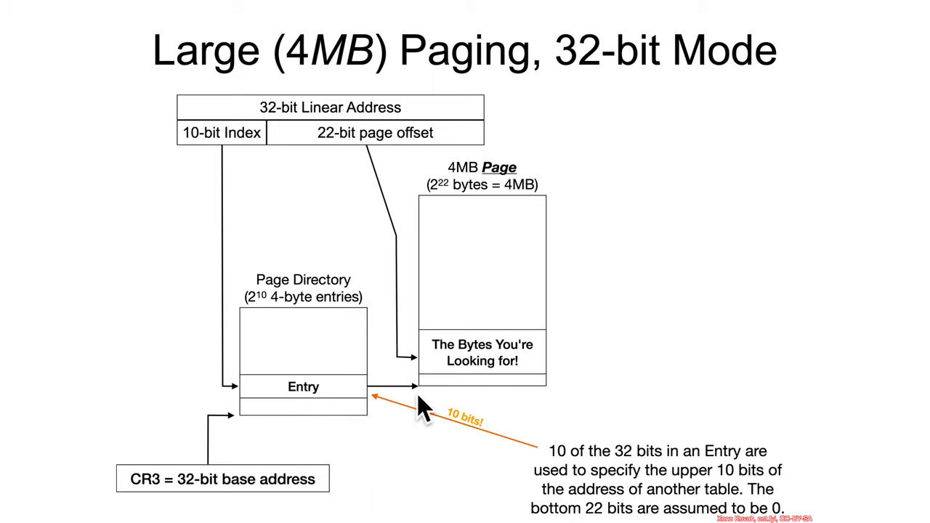
pyautogui.moveTo(469, 374)
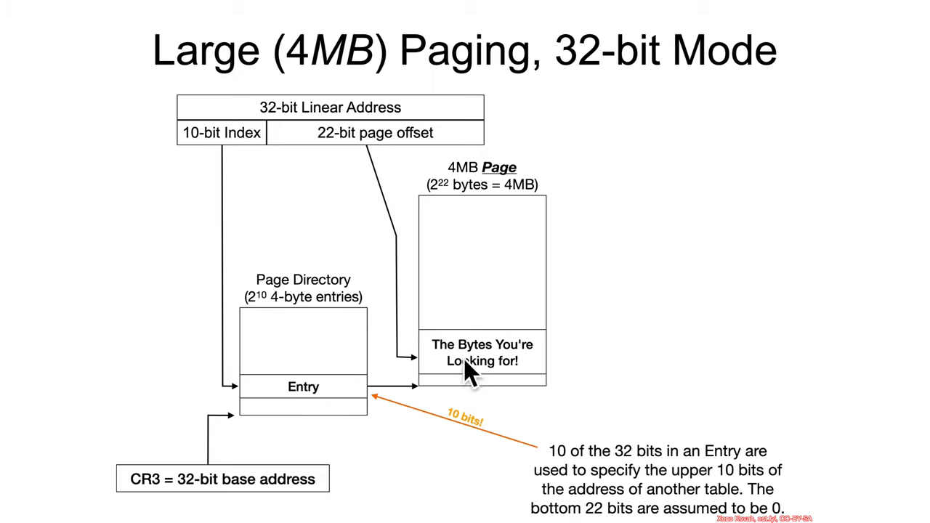
pyautogui.moveTo(578, 277)
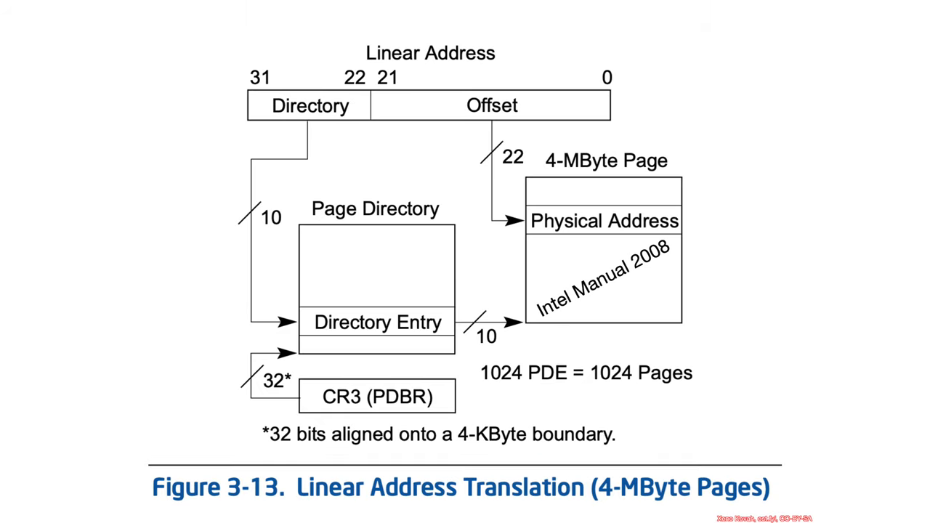
pyautogui.moveTo(581, 367)
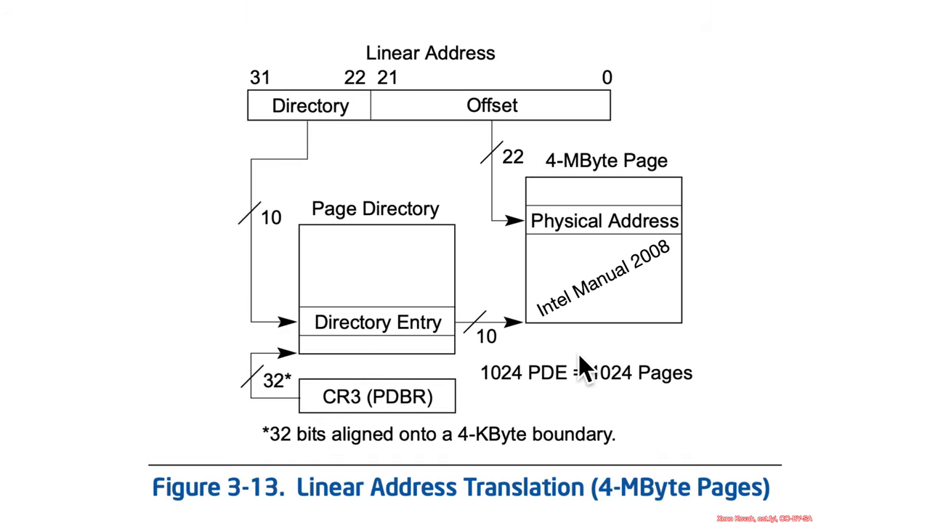
pyautogui.moveTo(371, 425)
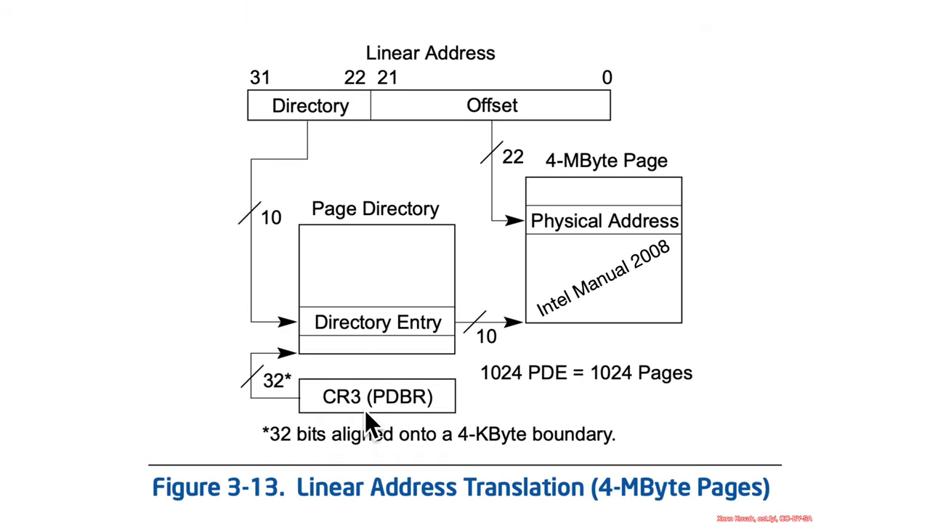
pyautogui.moveTo(367, 284)
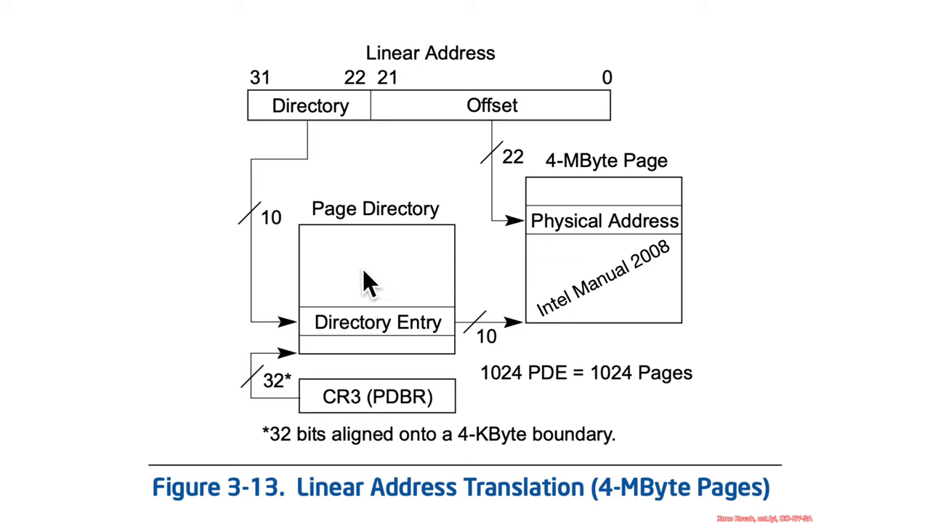
pyautogui.moveTo(404, 345)
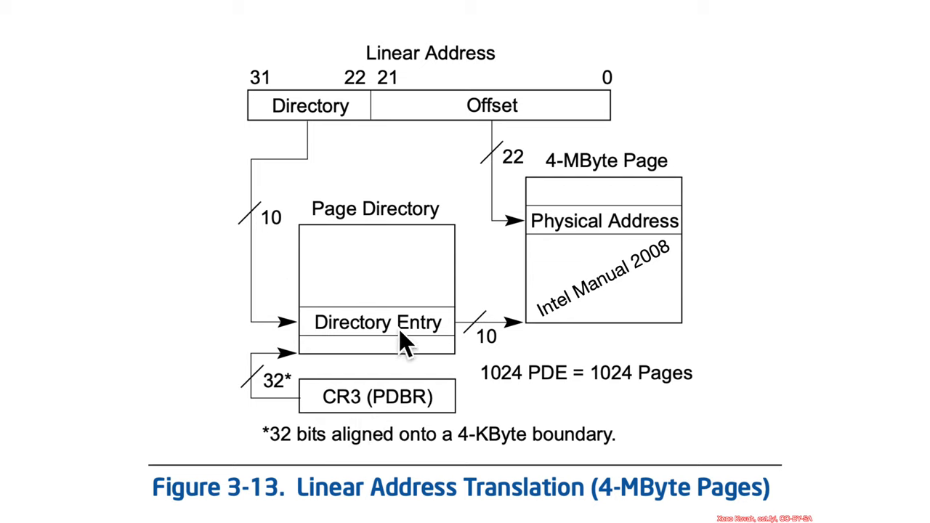
pyautogui.moveTo(468, 348)
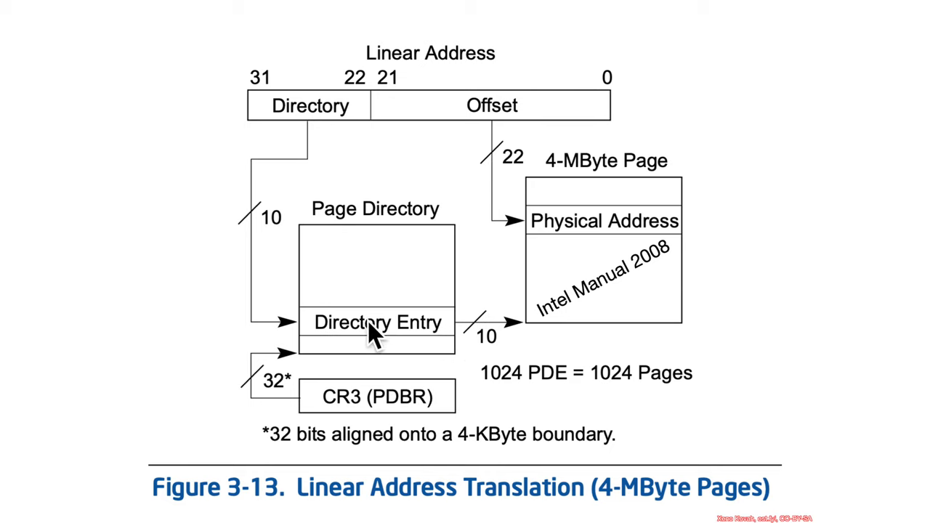
pyautogui.moveTo(505, 359)
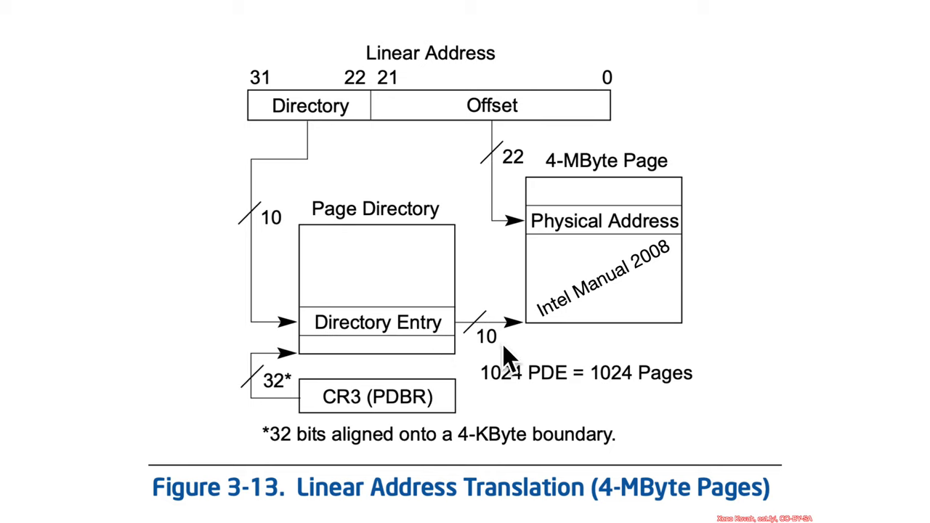
pyautogui.moveTo(552, 207)
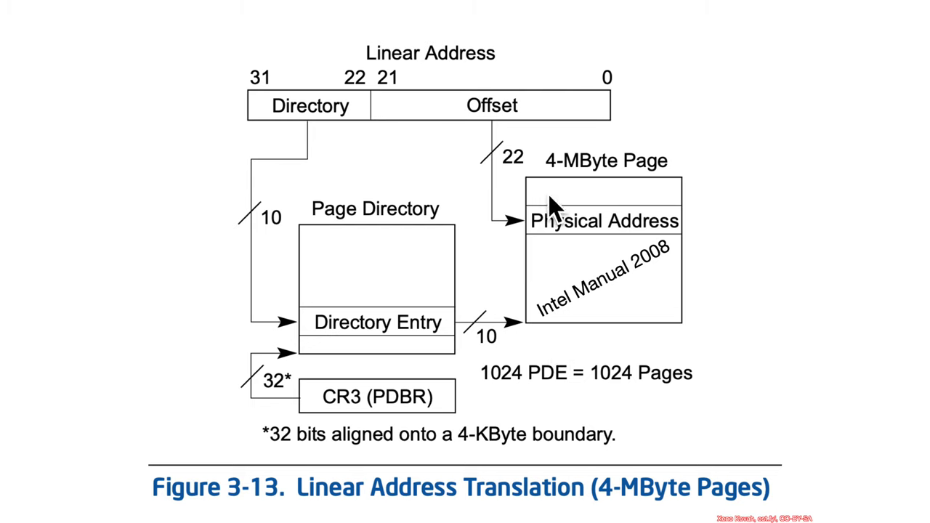
pyautogui.moveTo(501, 239)
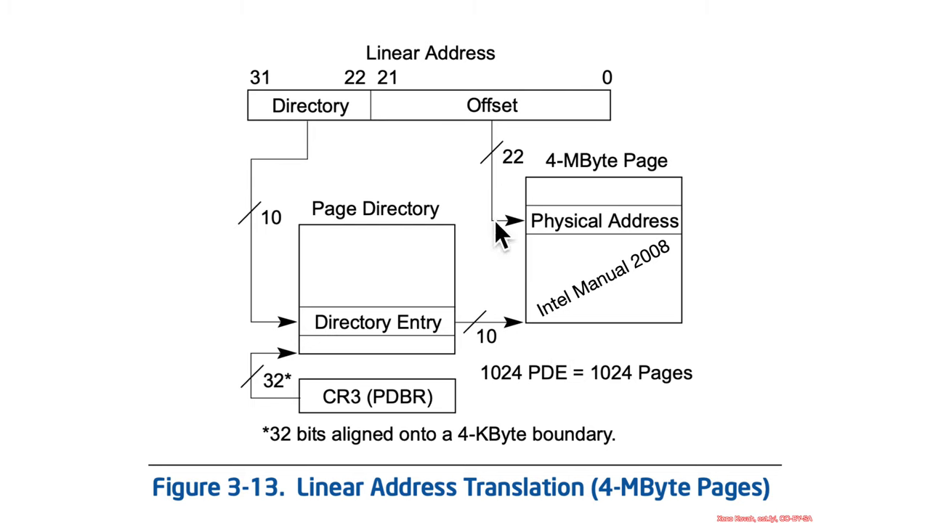
pyautogui.moveTo(604, 229)
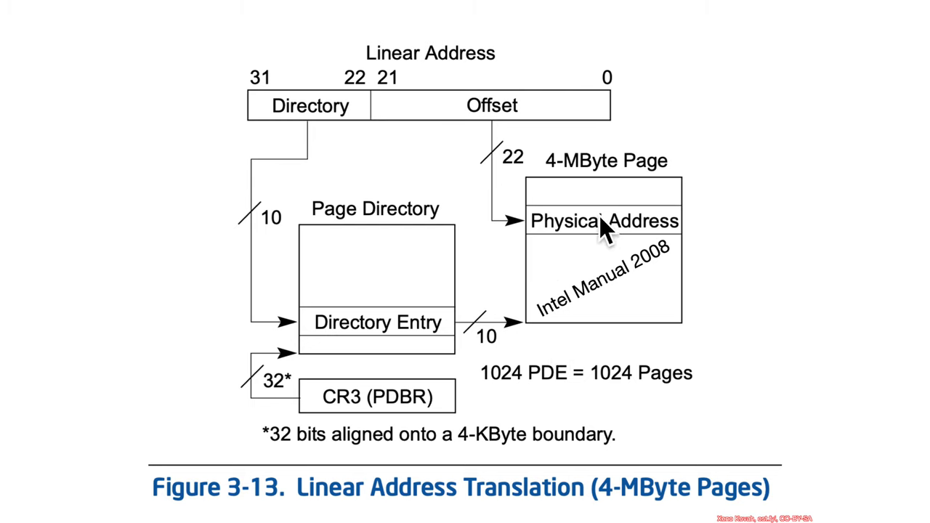
pyautogui.moveTo(632, 247)
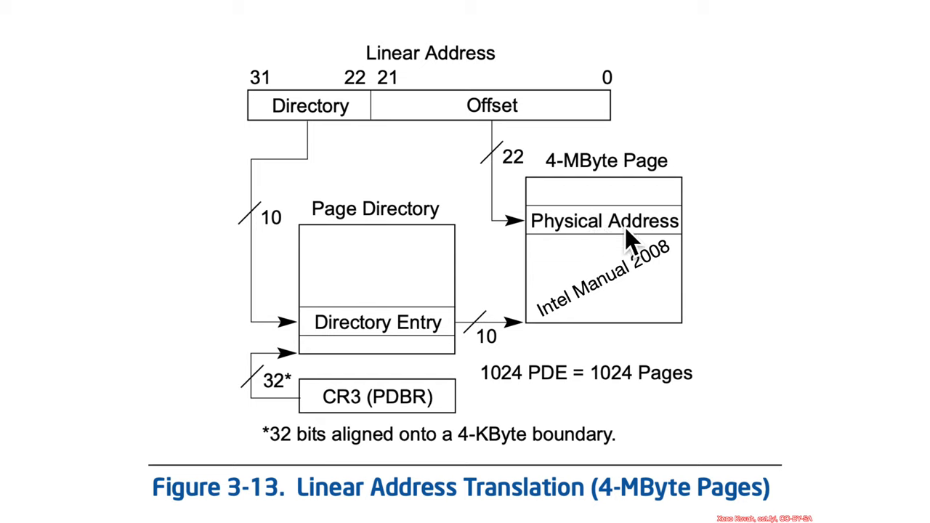
pyautogui.moveTo(494, 407)
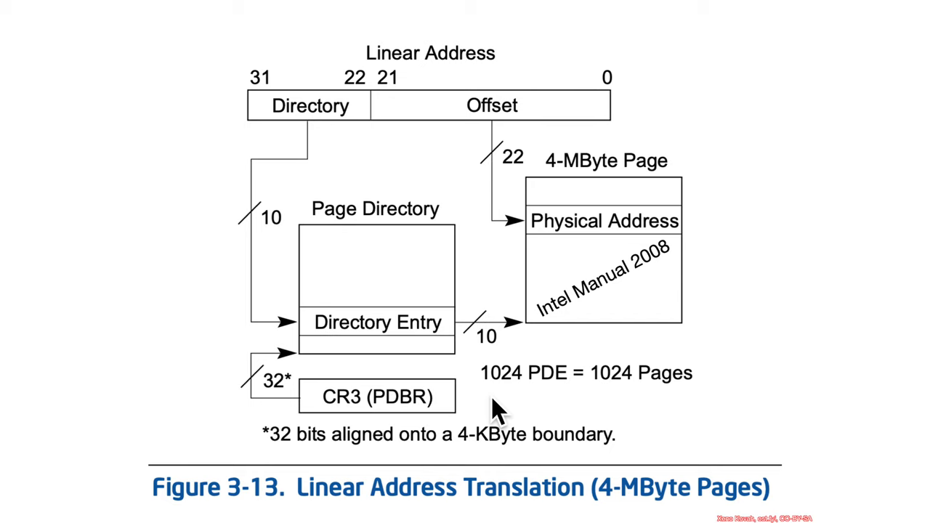
pyautogui.moveTo(618, 309)
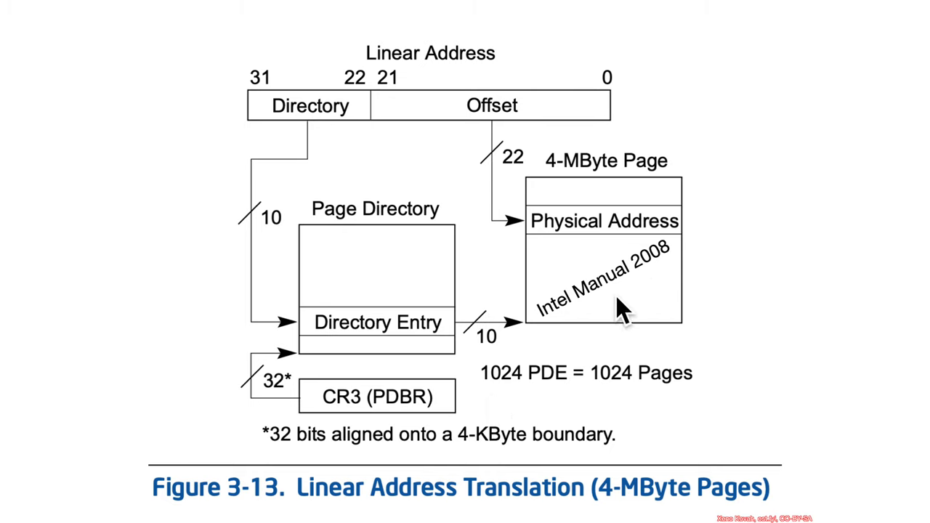
pyautogui.moveTo(727, 284)
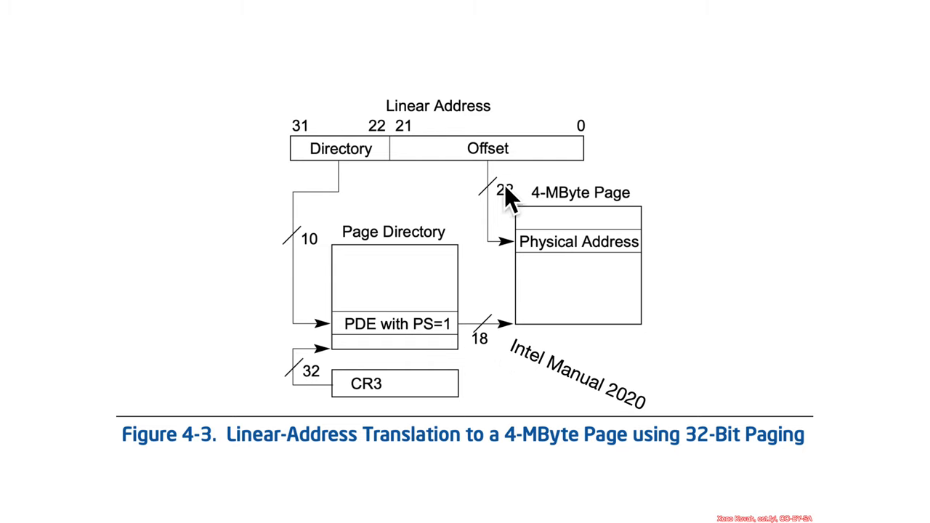
pyautogui.moveTo(502, 371)
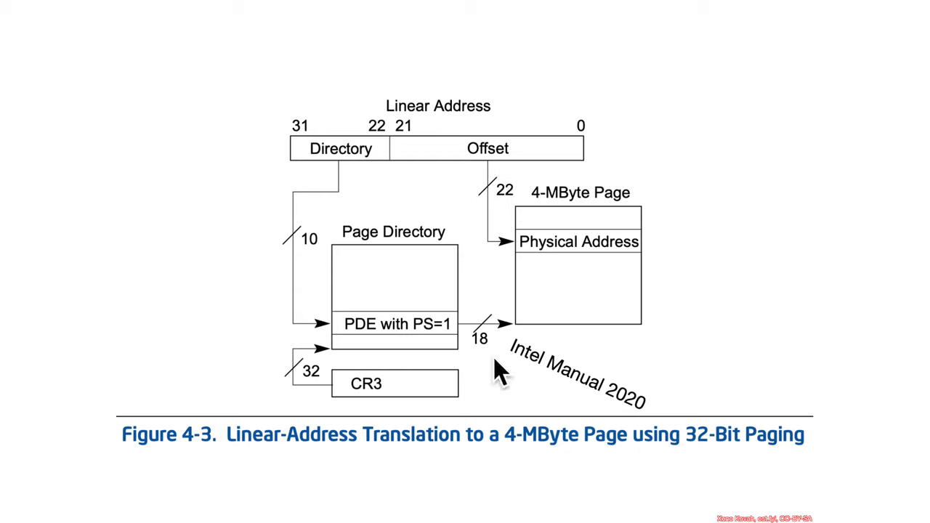
pyautogui.moveTo(503, 298)
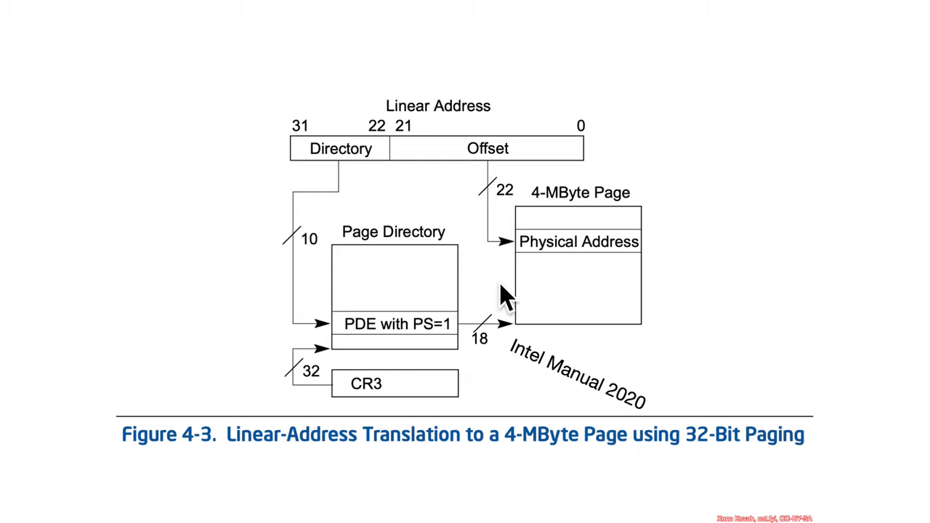
pyautogui.moveTo(507, 338)
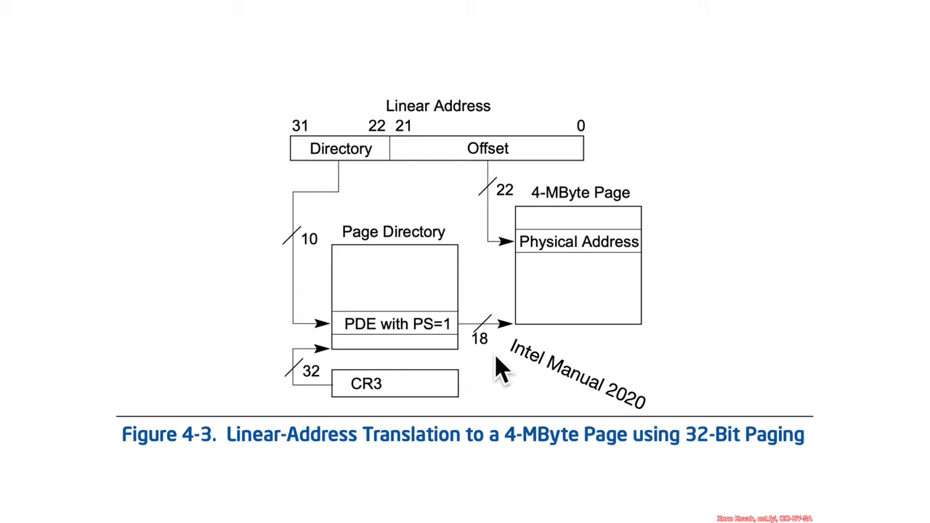
pyautogui.moveTo(512, 240)
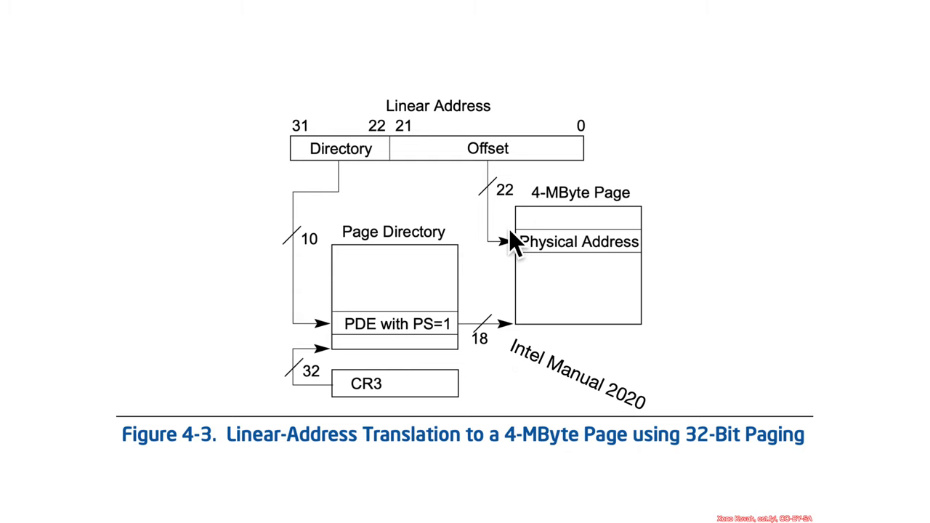
pyautogui.moveTo(563, 349)
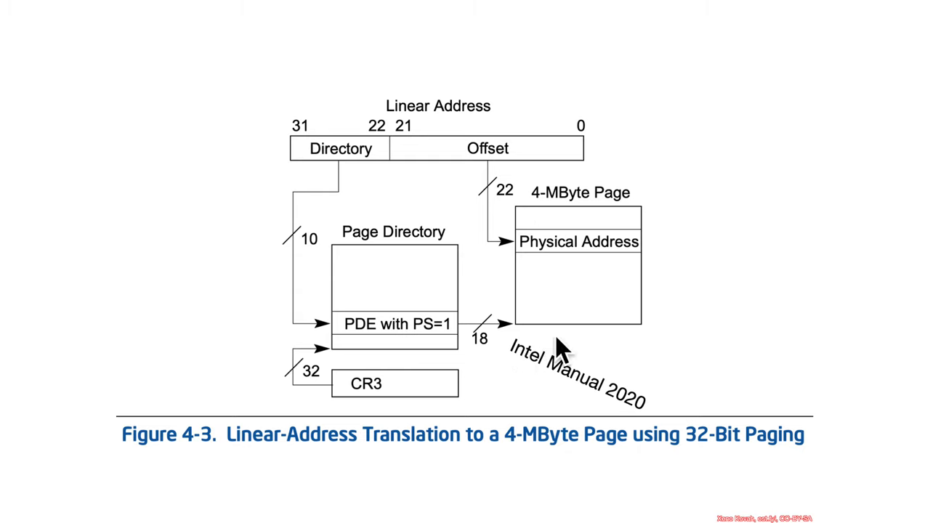
pyautogui.moveTo(668, 329)
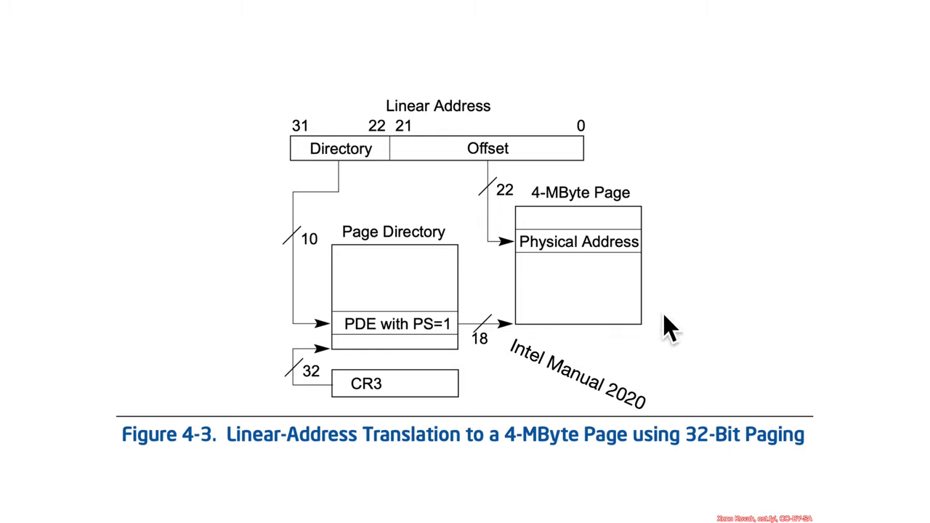